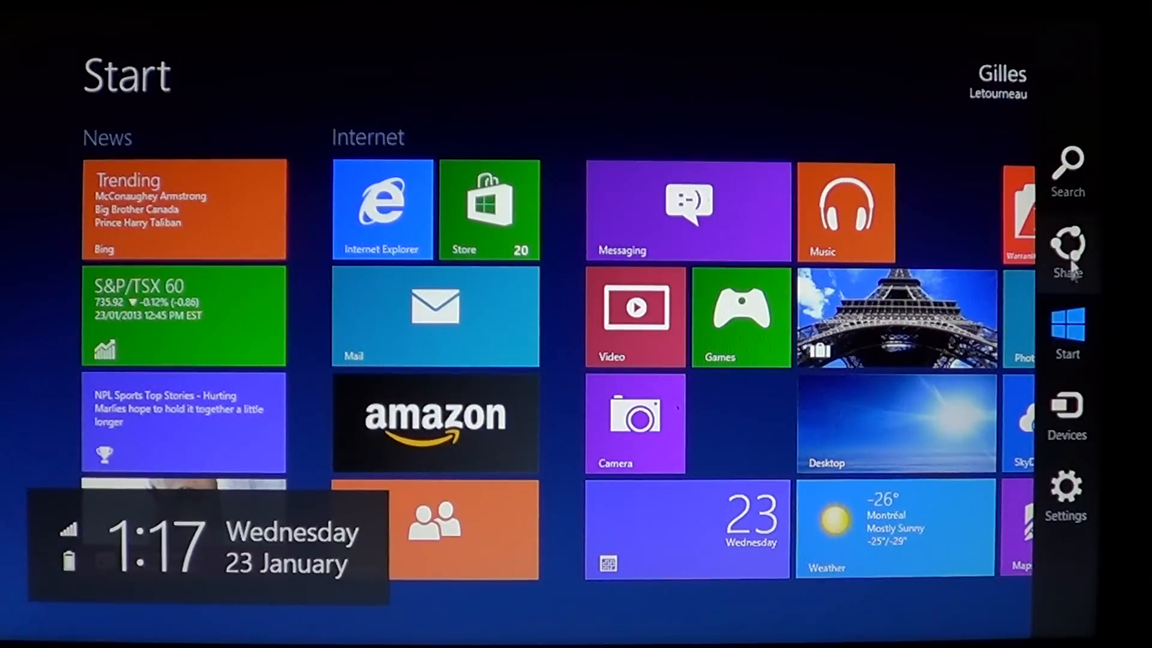
# Step: Search the Start screen apps for 'mag' so Magnifier appears in the results
pyautogui.click(1067, 165)
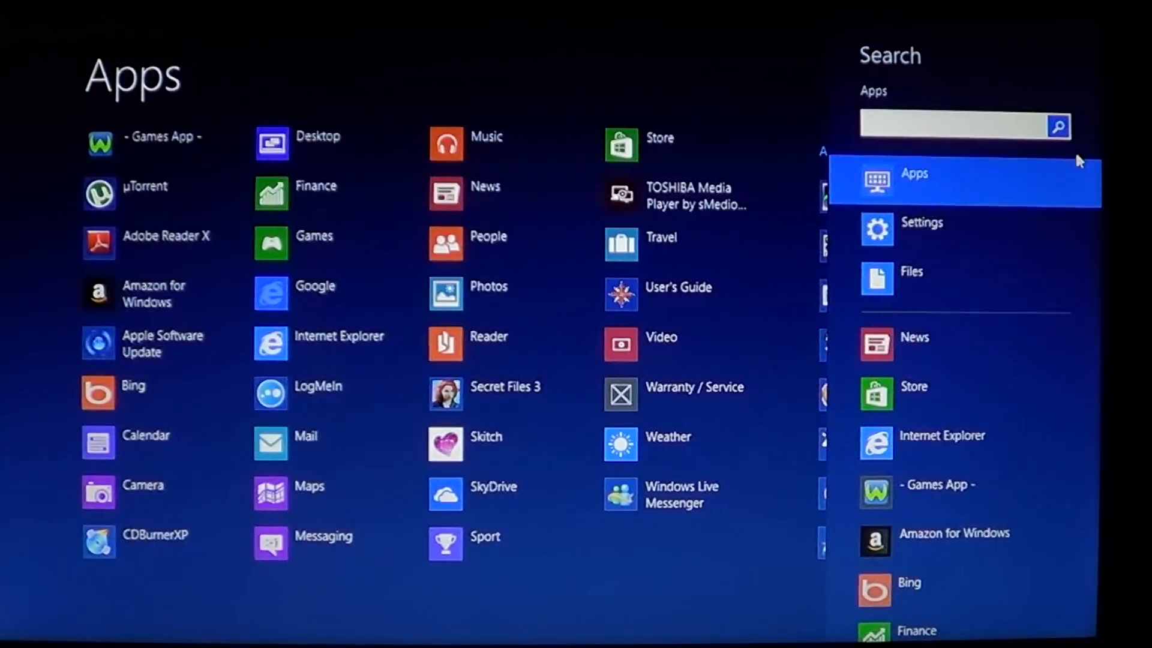
pyautogui.write('m')
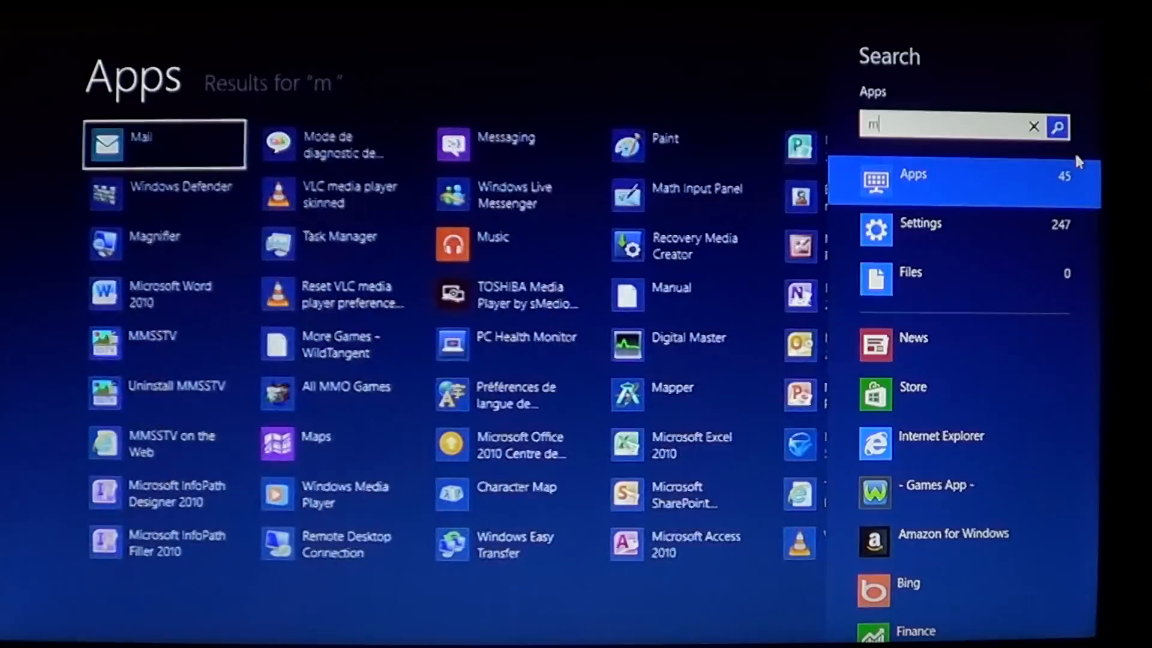
pyautogui.write('ag')
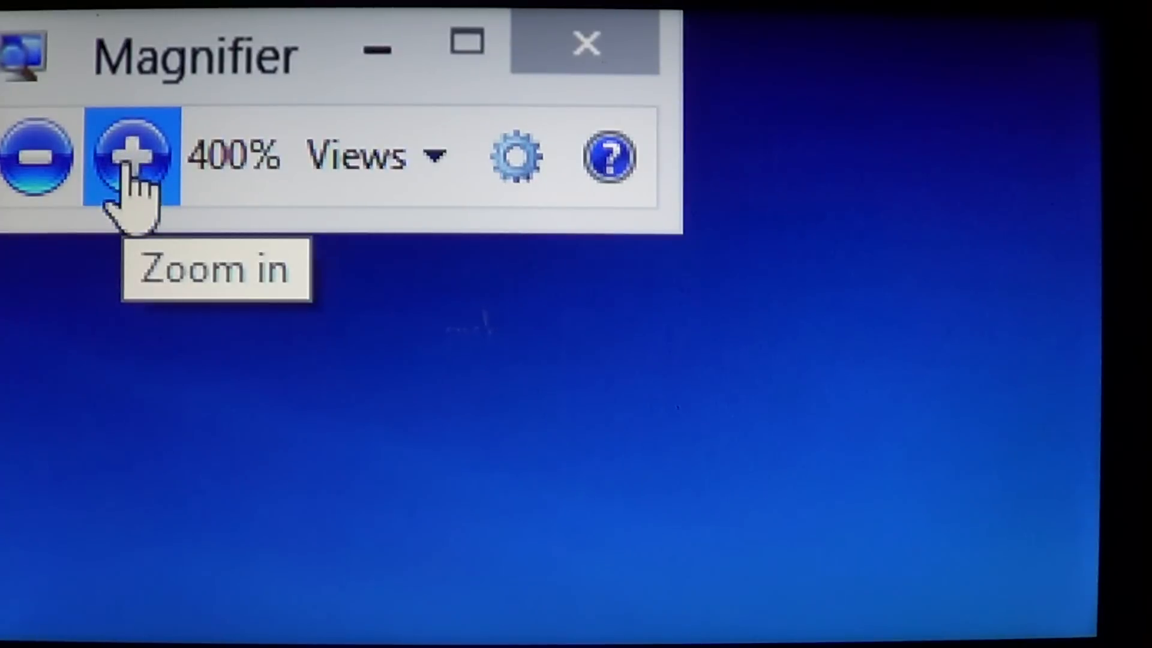
# Step: Zoom Magnifier in to 600% magnification
pyautogui.click(127, 155)
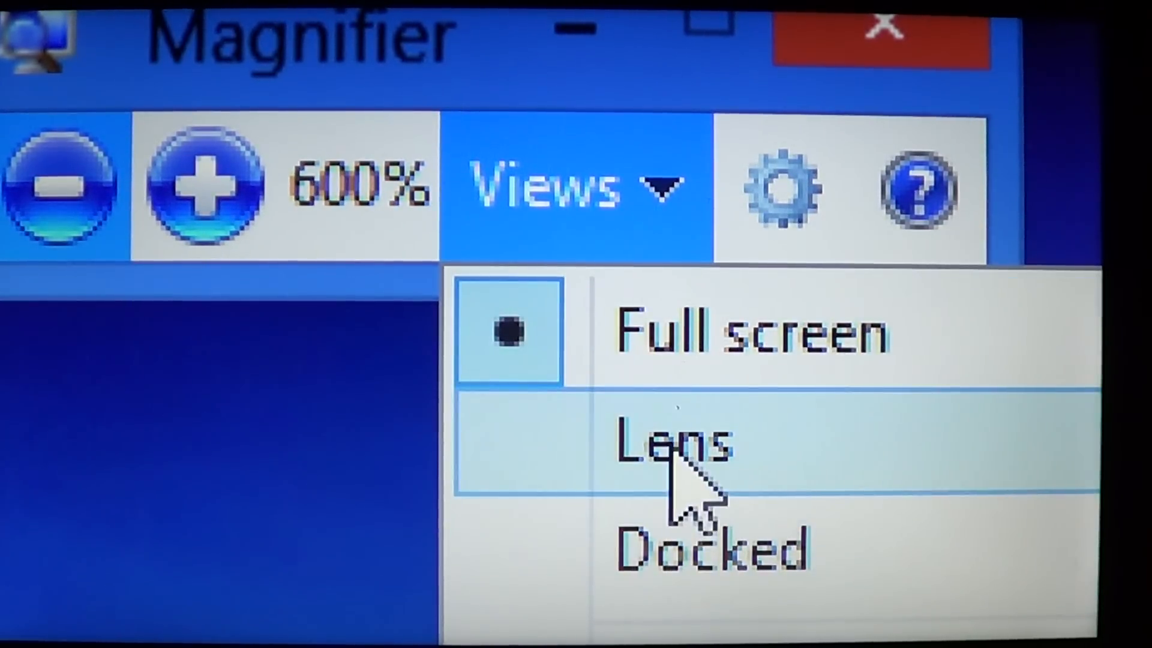
# Step: Switch Magnifier to Lens view and move the lens across the desktop
pyautogui.click(666, 450)
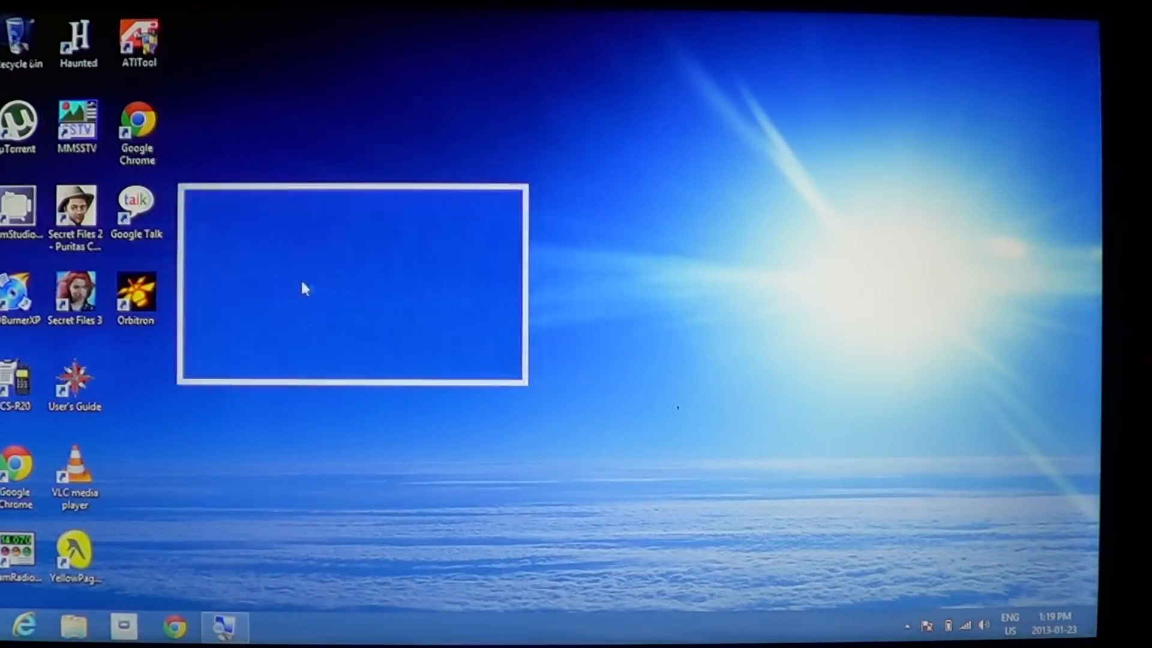
pyautogui.moveTo(350, 287); pyautogui.dragTo(318, 276)
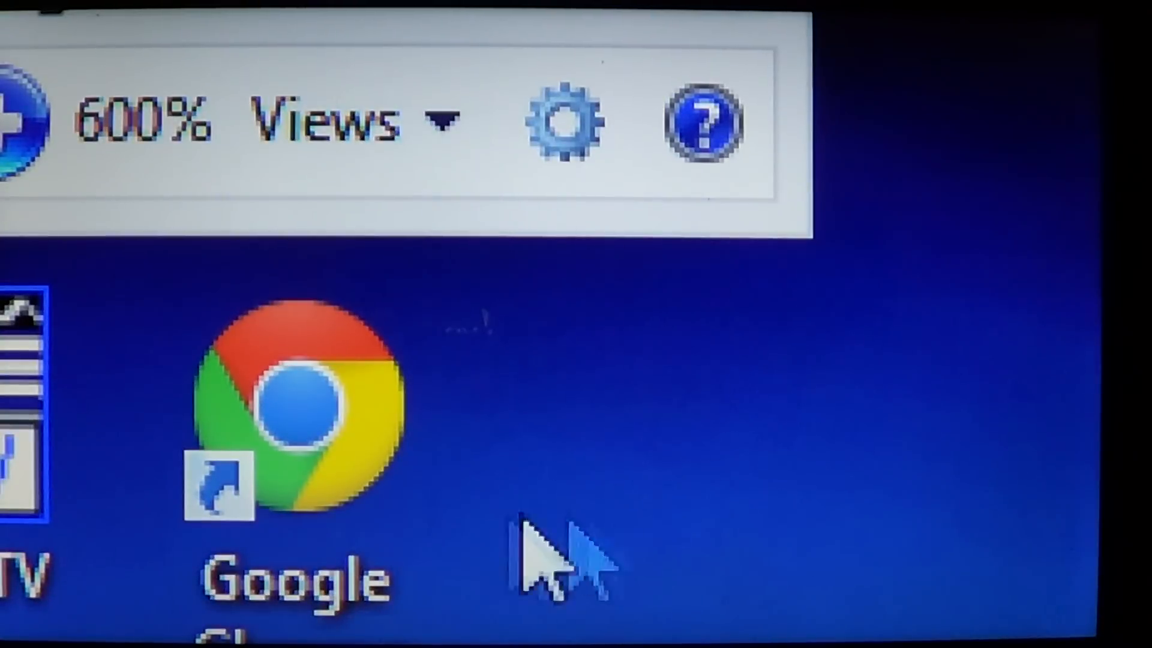
# Step: Show the Magnifier Options with colour inversion off and mouse tracking on
pyautogui.click(569, 120)
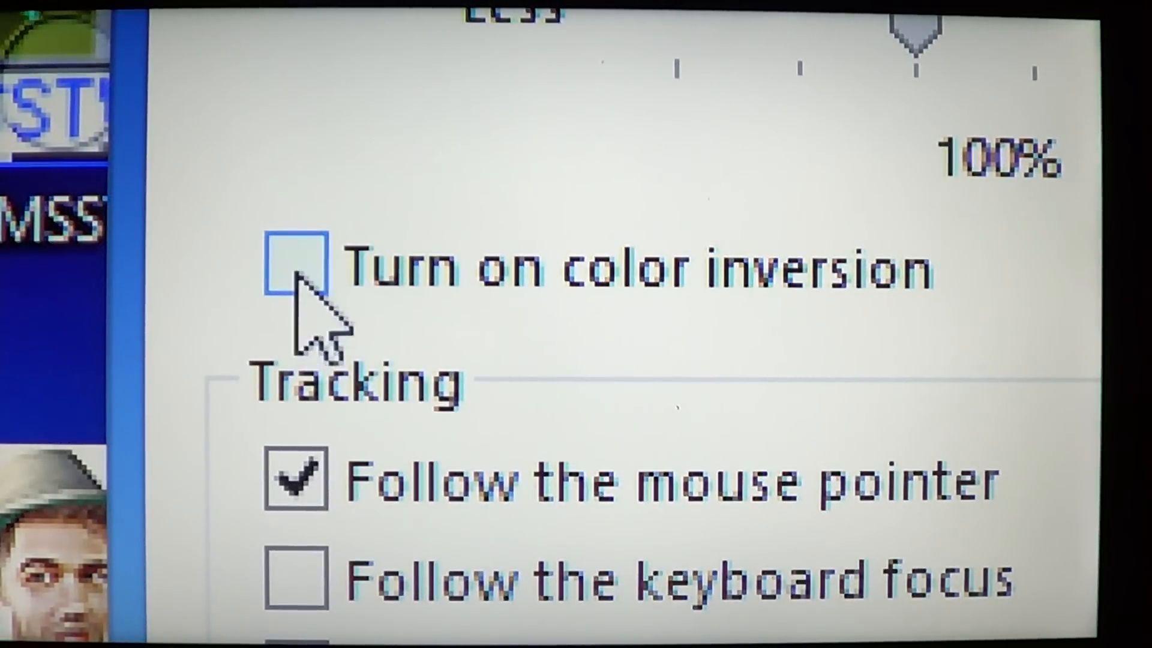
pyautogui.click(296, 267)
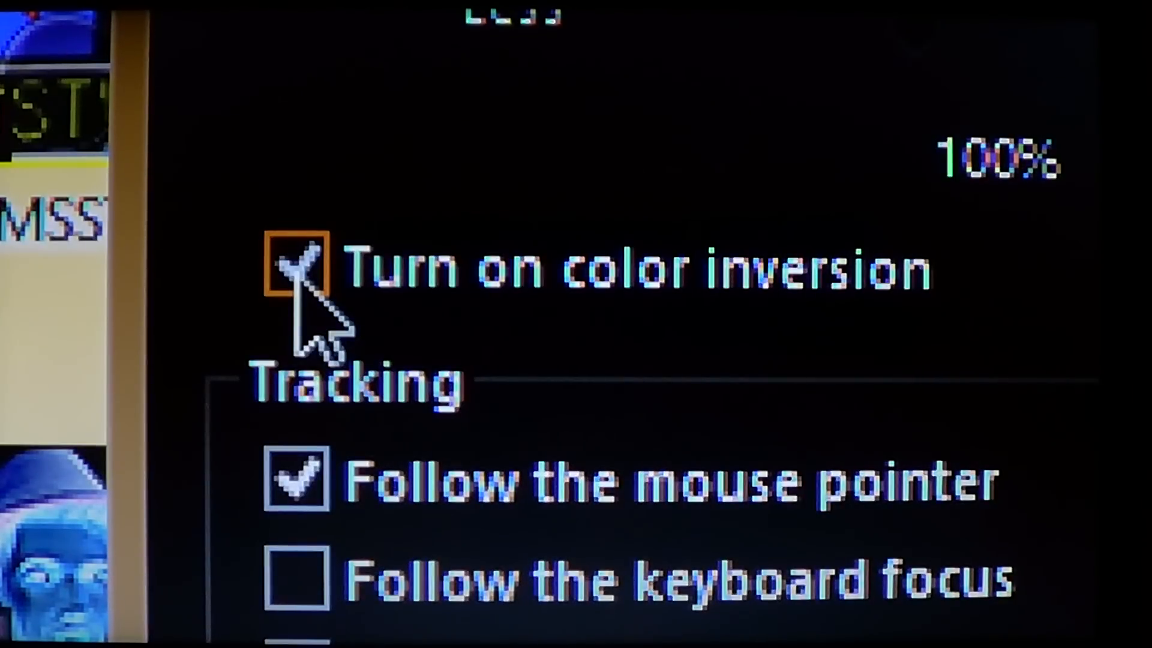
pyautogui.click(295, 271)
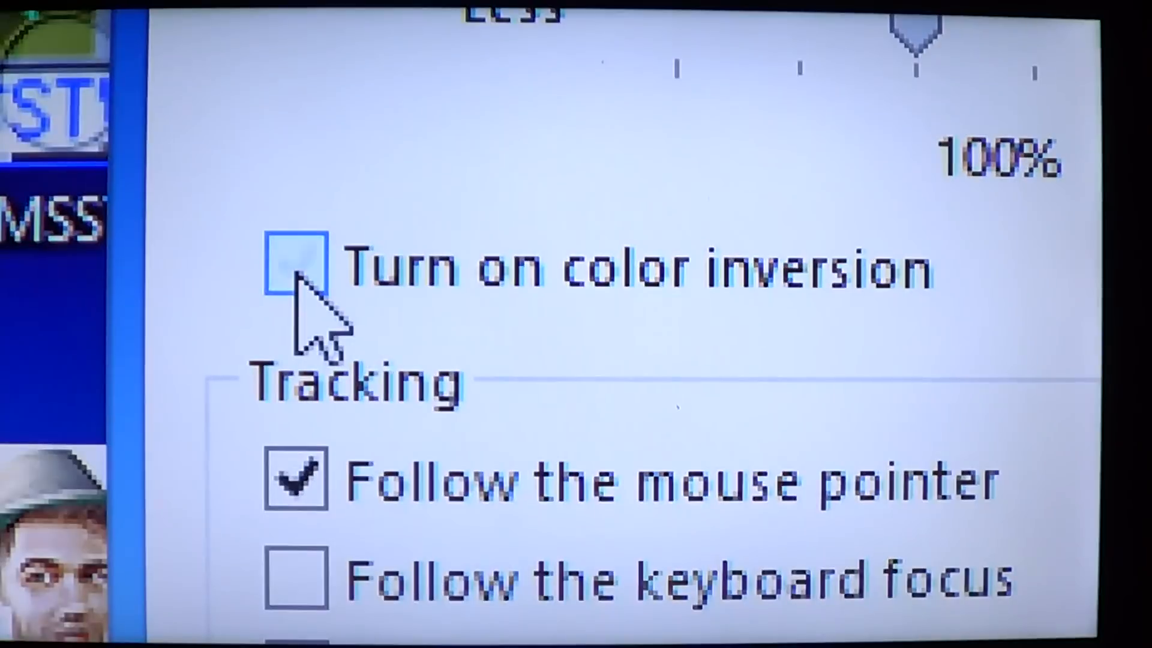